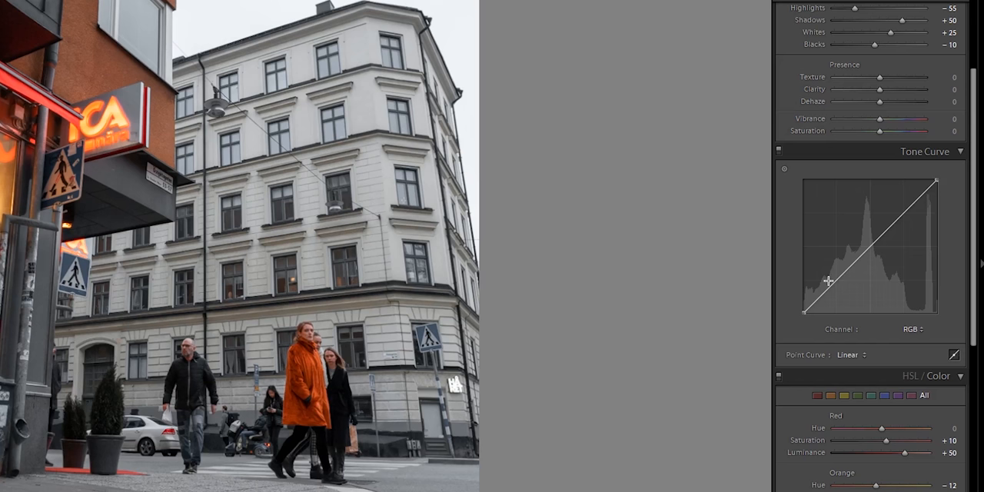
Step: Add a midtone point on the RGB tone curve, lift it, then pull it down to about 52.2 / 37.6
drag(829, 280, 862, 240)
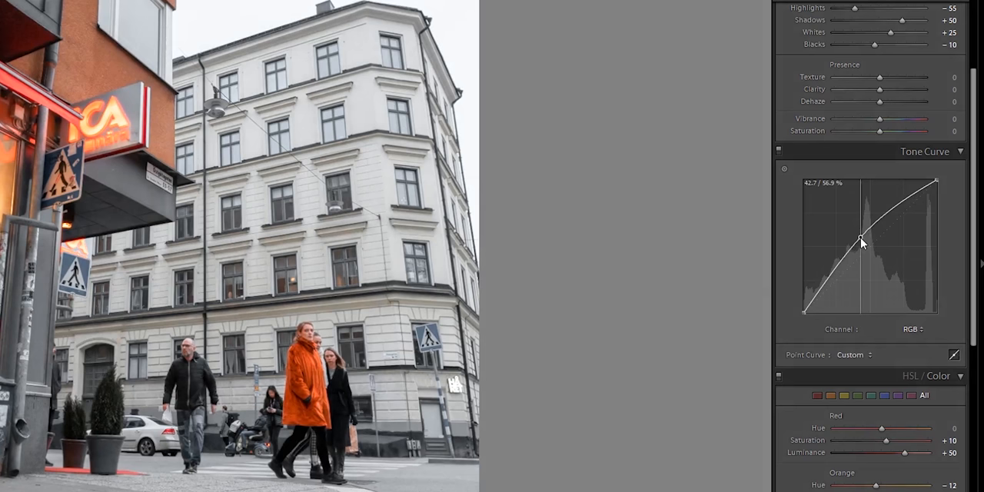
drag(859, 239, 875, 269)
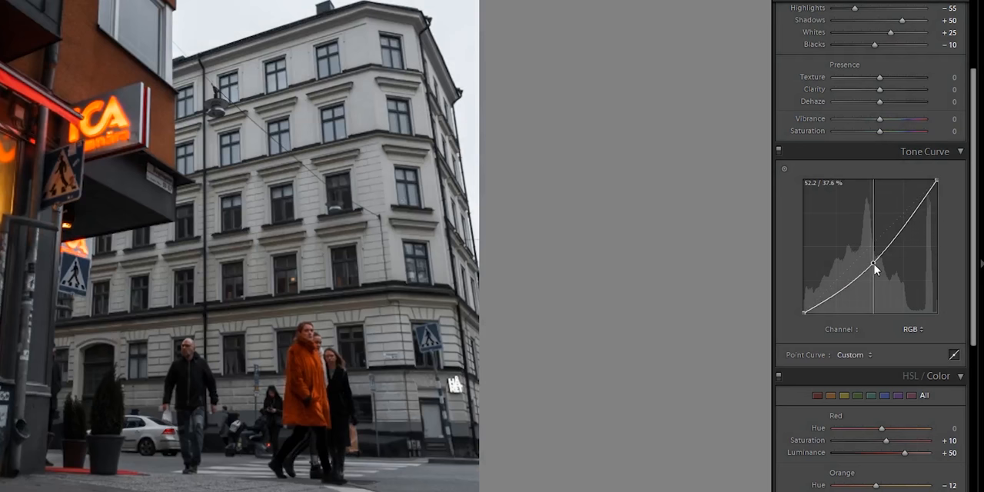